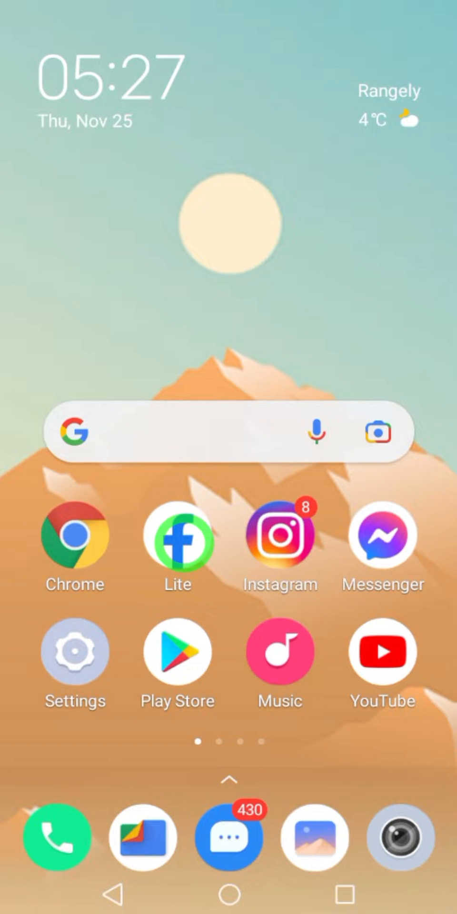
# - Launch Facebook Lite and scroll the menu down to Settings & Privacy
pyautogui.click(177, 536)
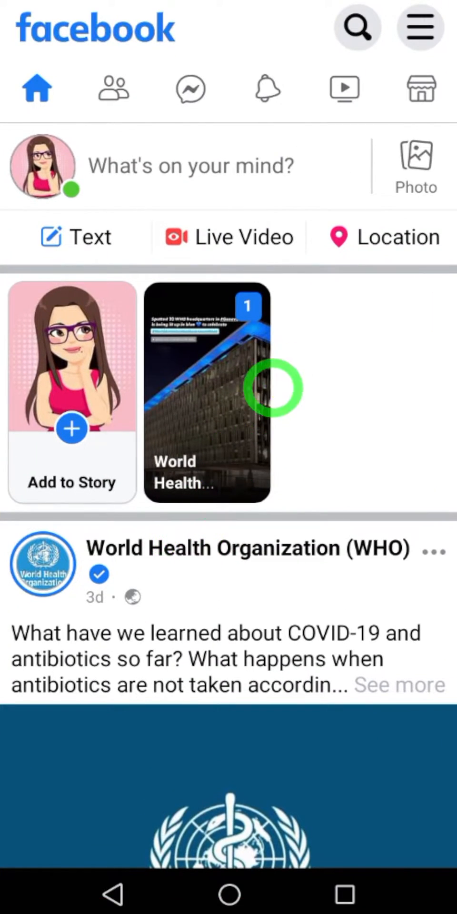
pyautogui.click(418, 27)
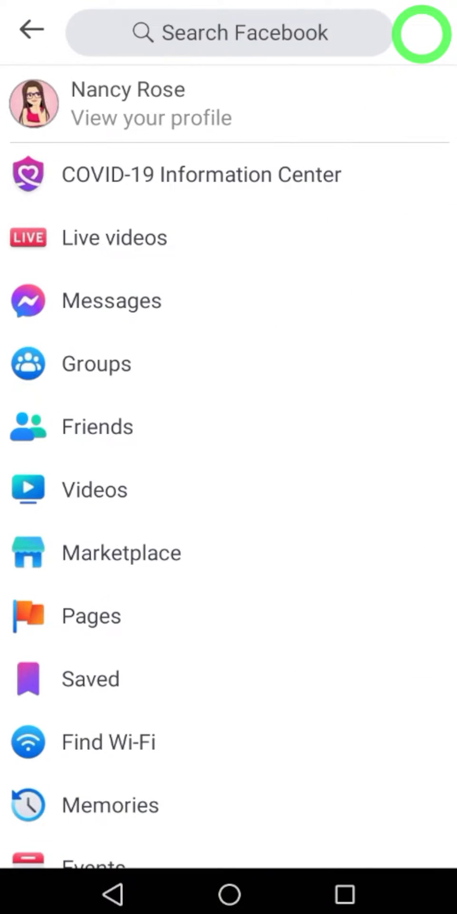
pyautogui.scroll(-3)
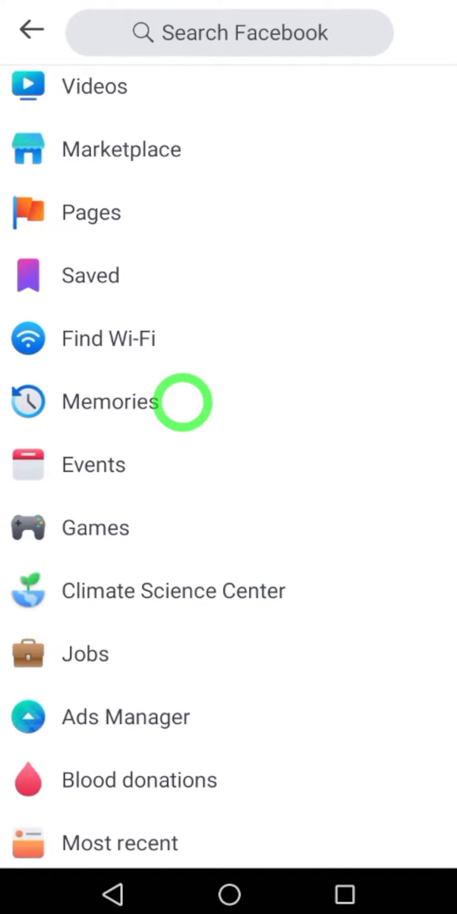
pyautogui.scroll(-3)
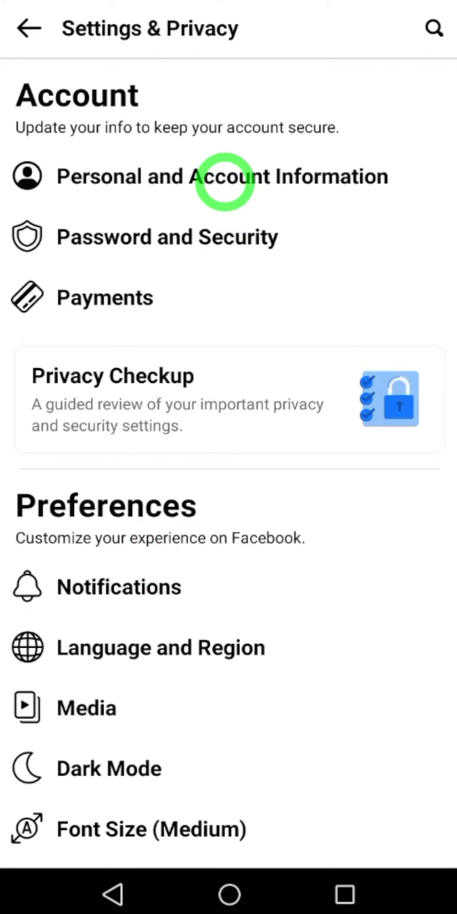
# - Open Personal and Account Information, then Account Ownership and Control's deactivation options
pyautogui.click(221, 176)
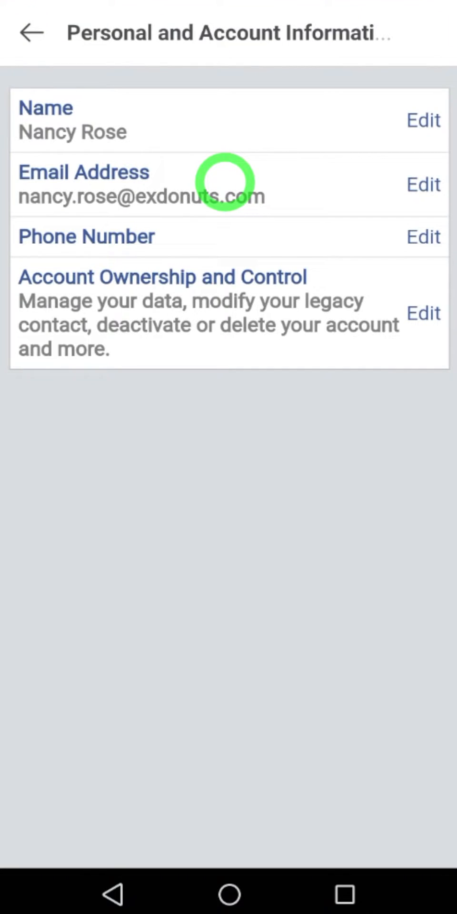
pyautogui.click(423, 313)
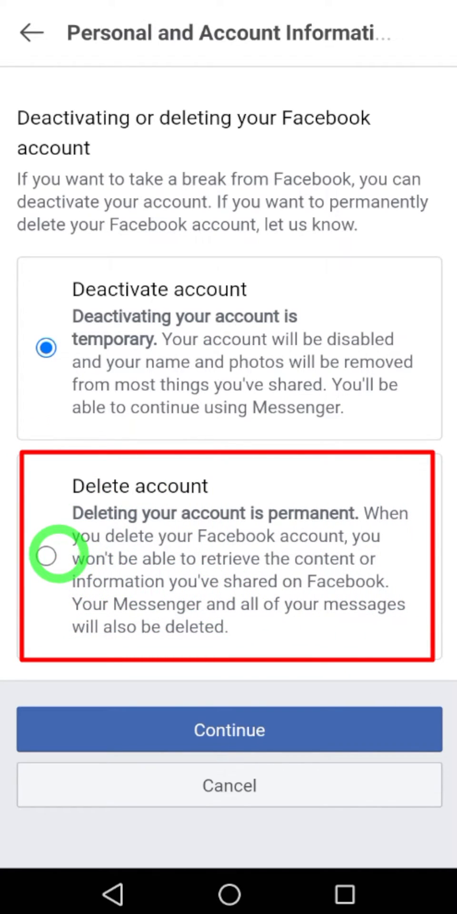
# - Select Delete account instead of Deactivate account and continue
pyautogui.click(47, 556)
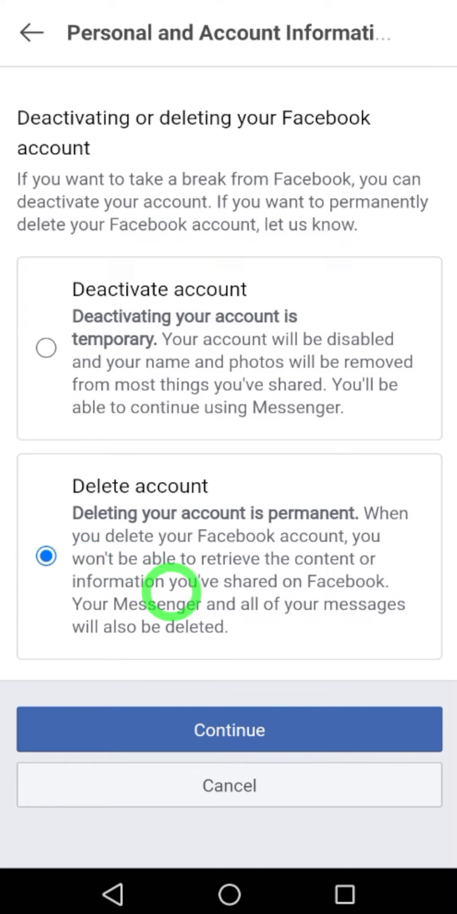
pyautogui.click(228, 729)
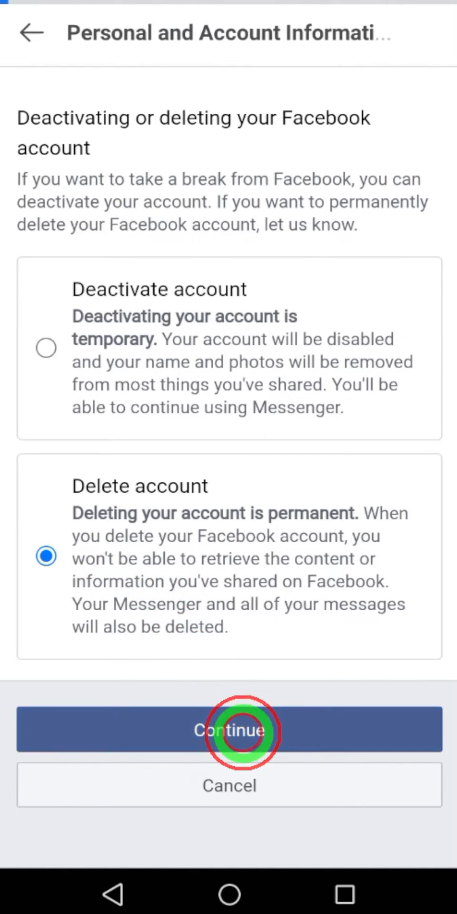
pyautogui.click(228, 730)
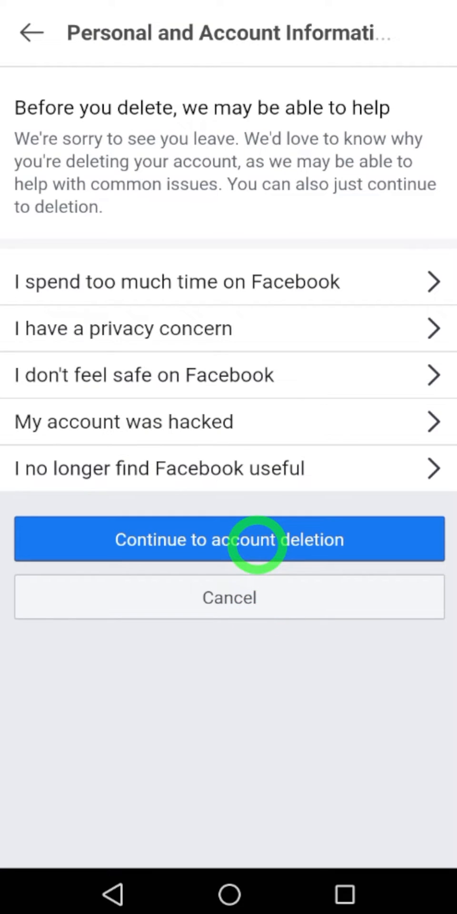
# - Skip giving a reason and proceed to permanently delete the account
pyautogui.click(229, 538)
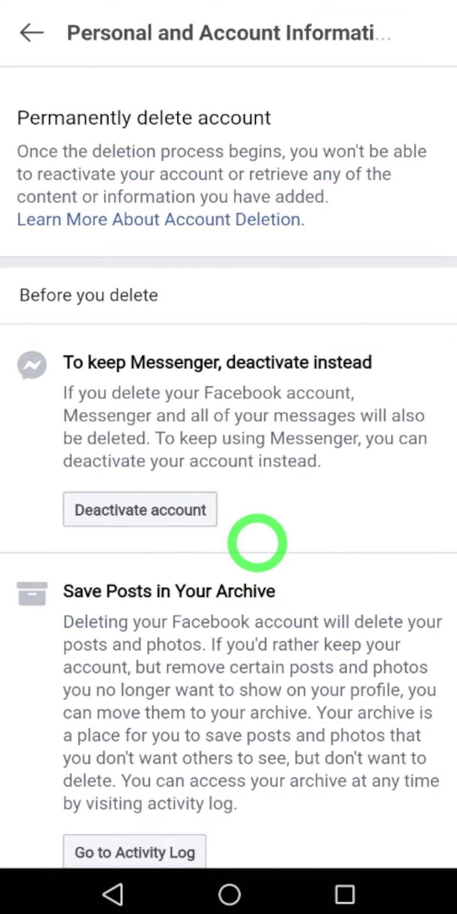
pyautogui.moveTo(274, 513)
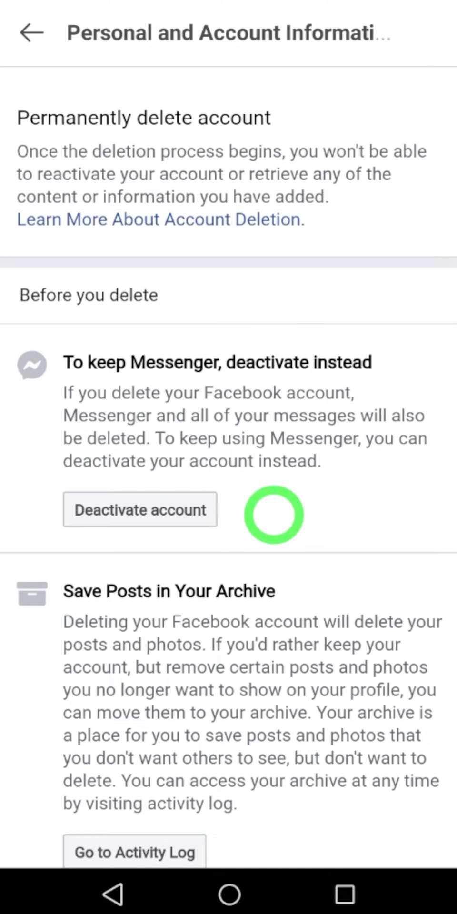
pyautogui.scroll(-3)
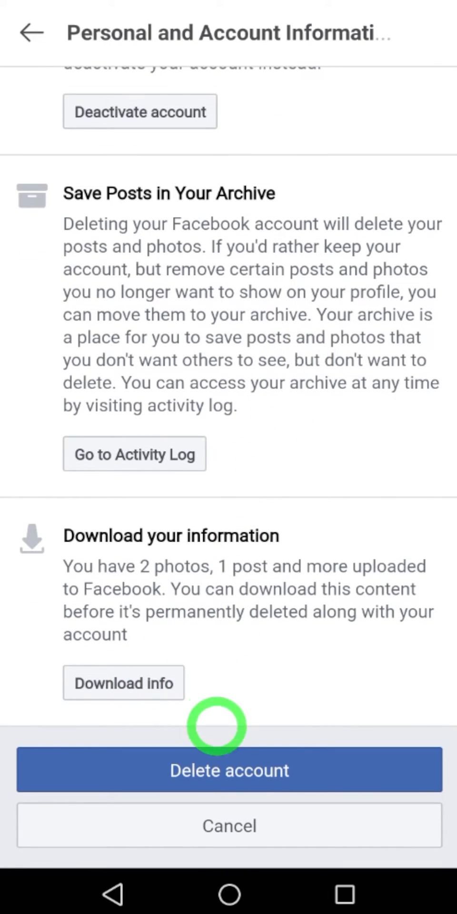
pyautogui.click(229, 769)
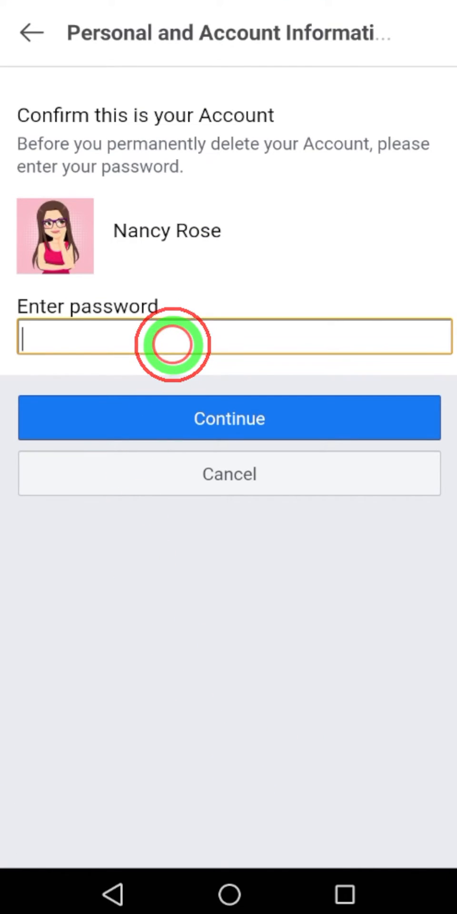
# - Confirm with the account password and submit the account for permanent deletion
pyautogui.write('password')
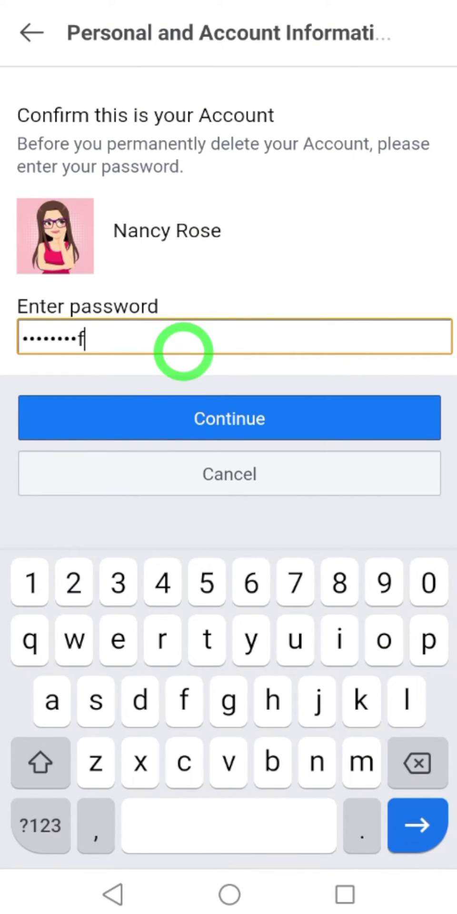
pyautogui.click(229, 417)
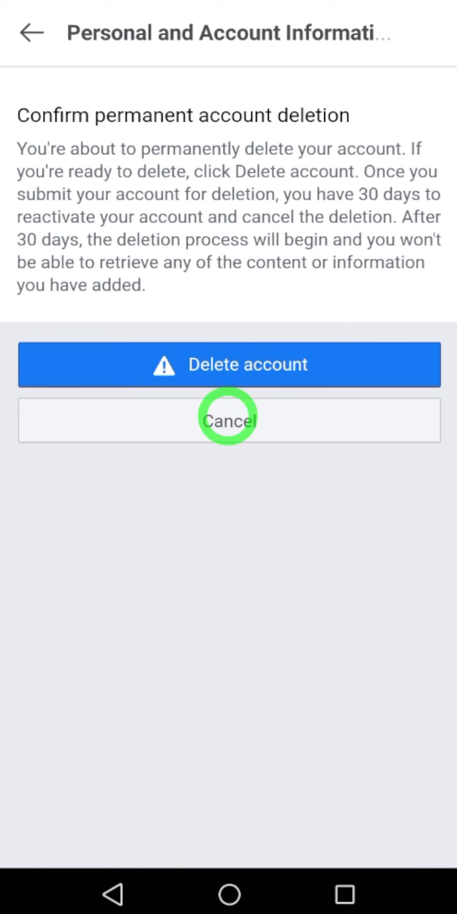
pyautogui.click(229, 364)
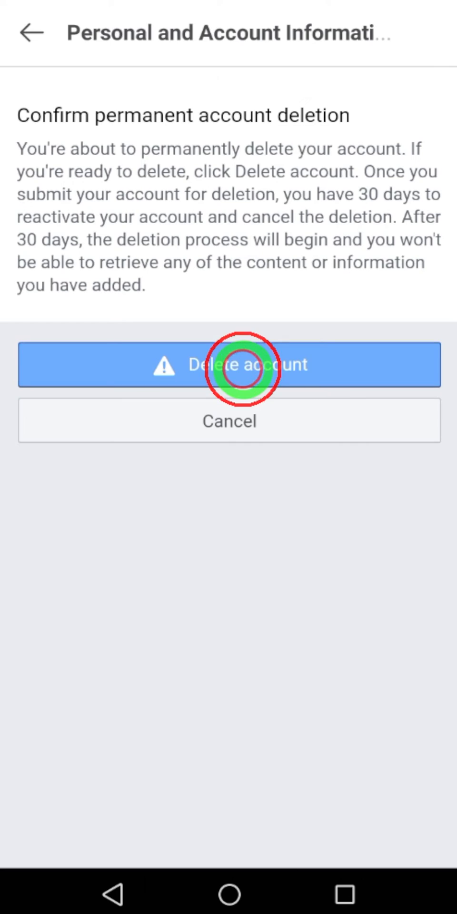